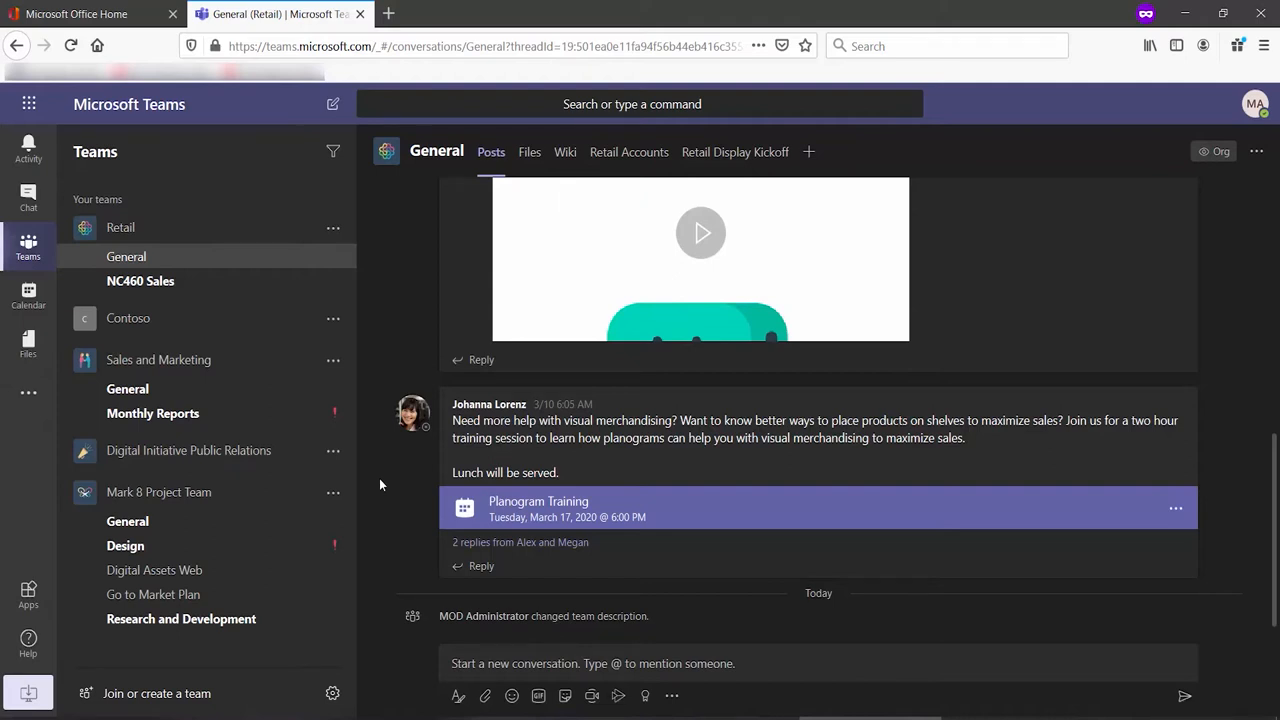
mouse_move(30, 556)
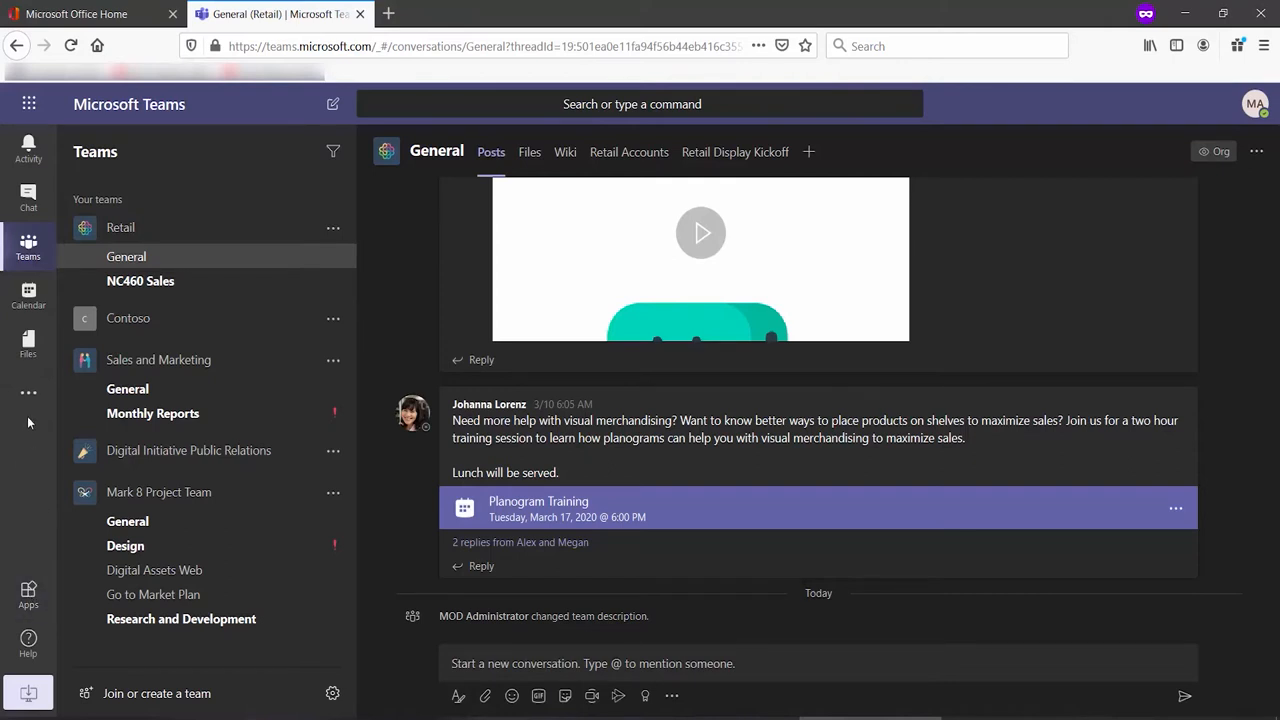
Find the AVA app by searching 'ava' in More apps and show its details page
click(28, 392)
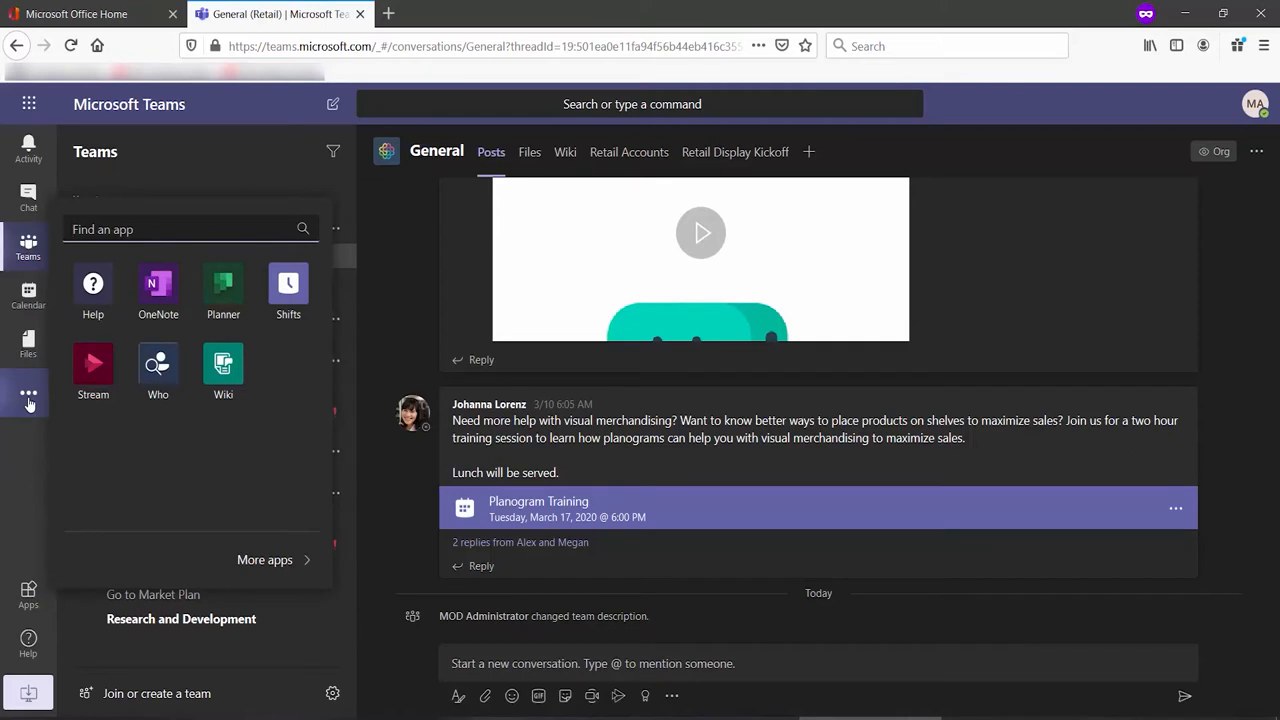
text(ava)
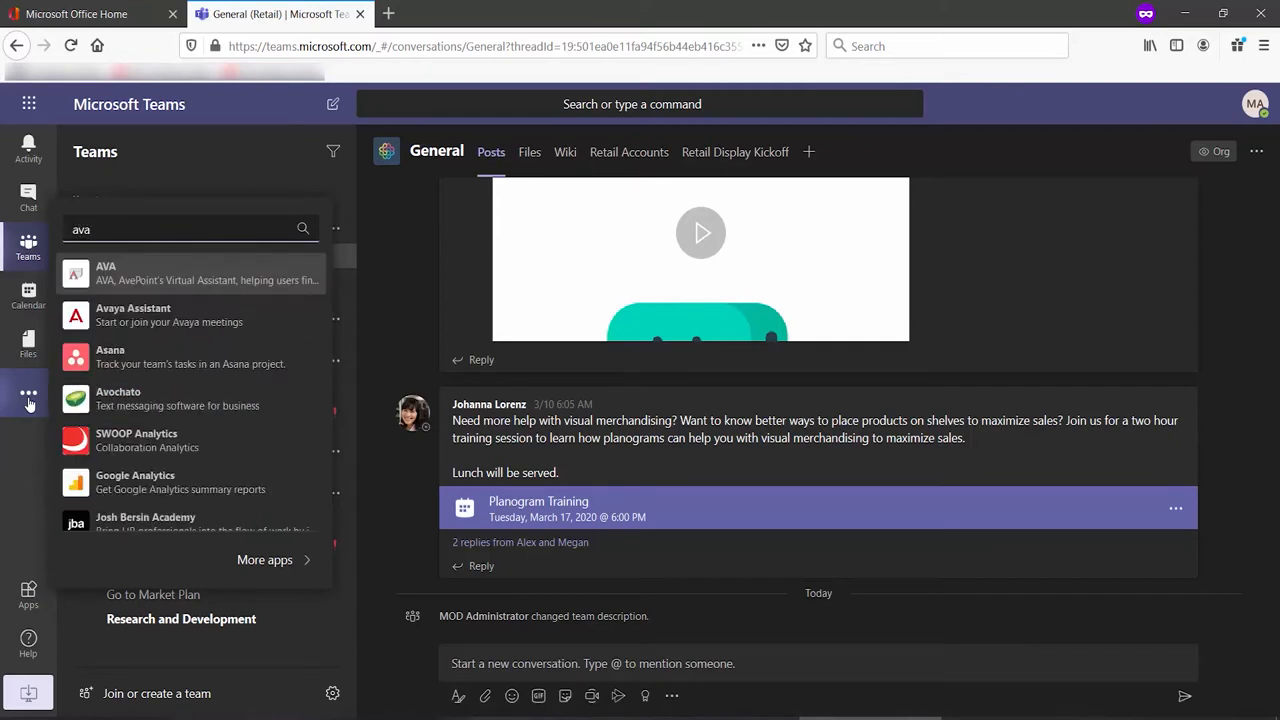
mouse_move(128, 280)
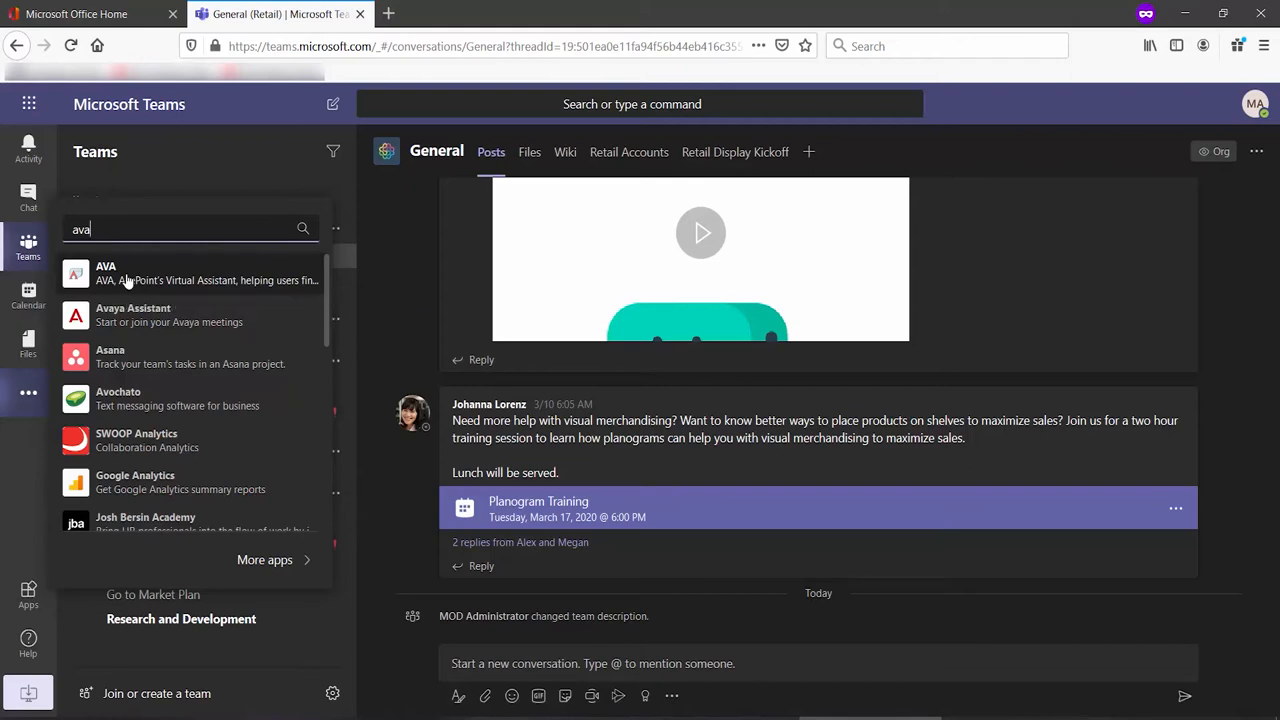
click(106, 272)
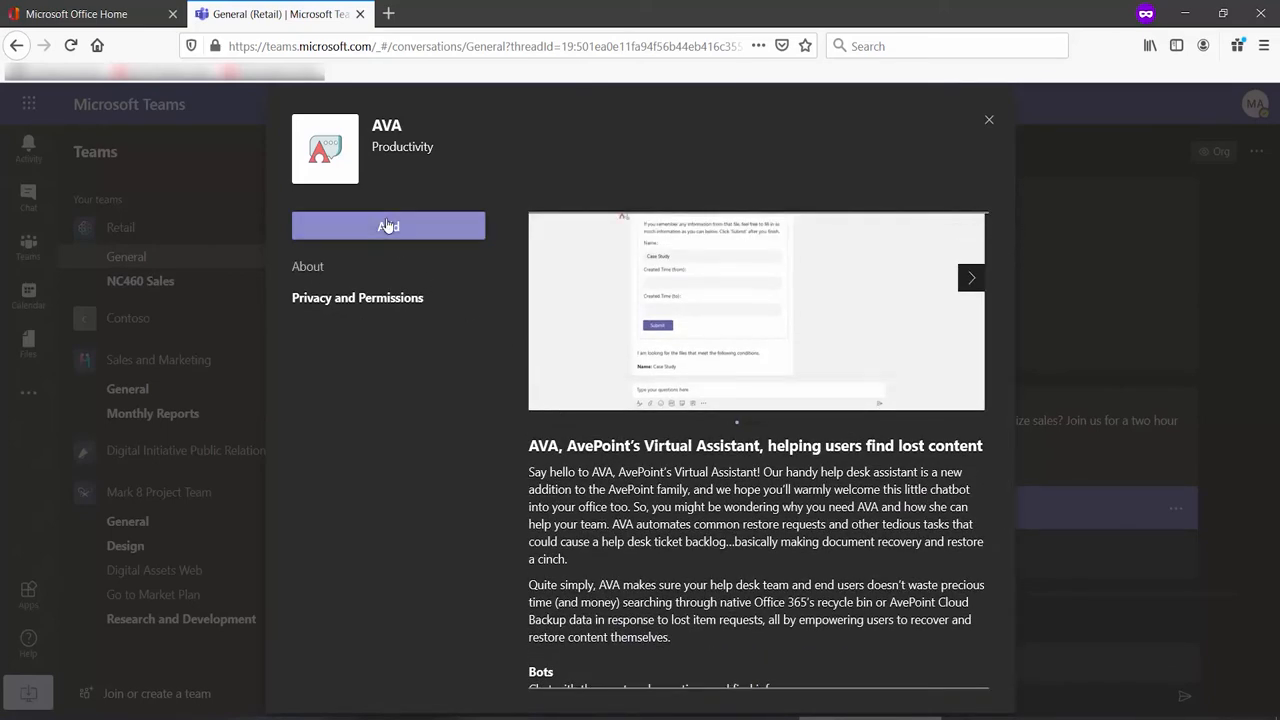
Add AVA to Teams so its welcome chat appears
click(388, 224)
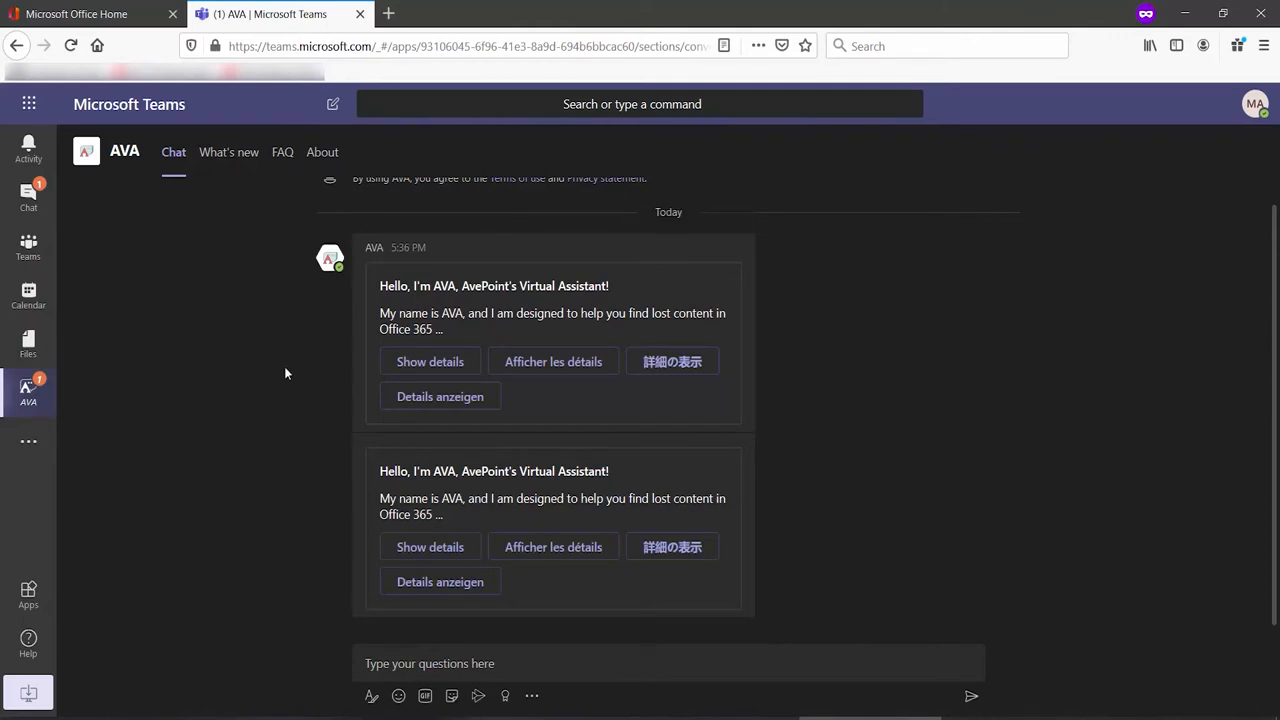
mouse_move(230, 396)
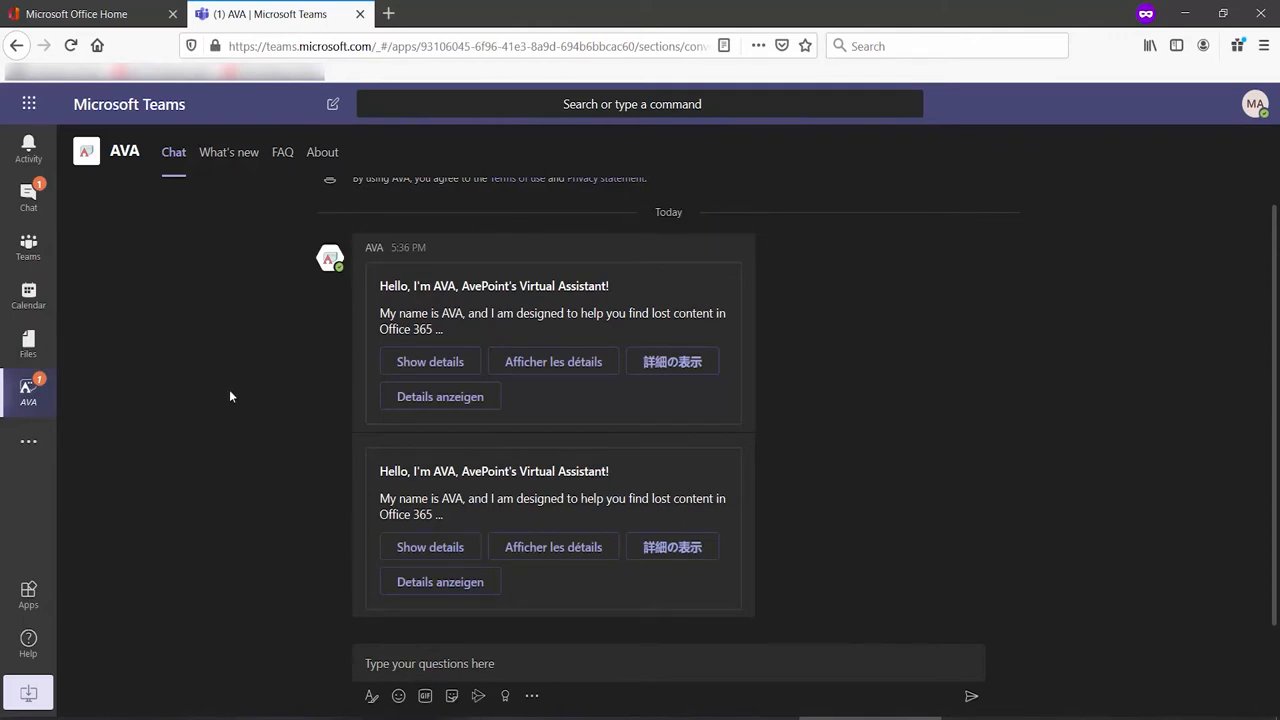
Show the AVA conversation from the Chat list, scrolled to its Authorize card
click(28, 198)
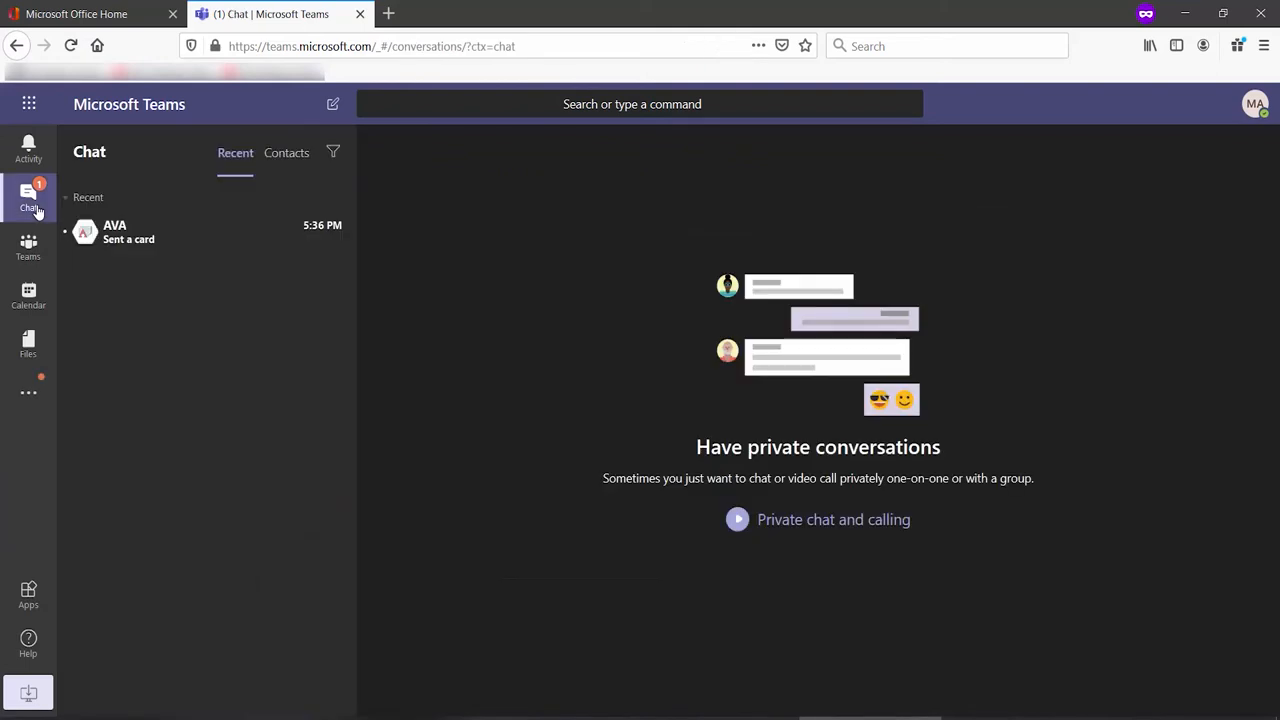
click(128, 232)
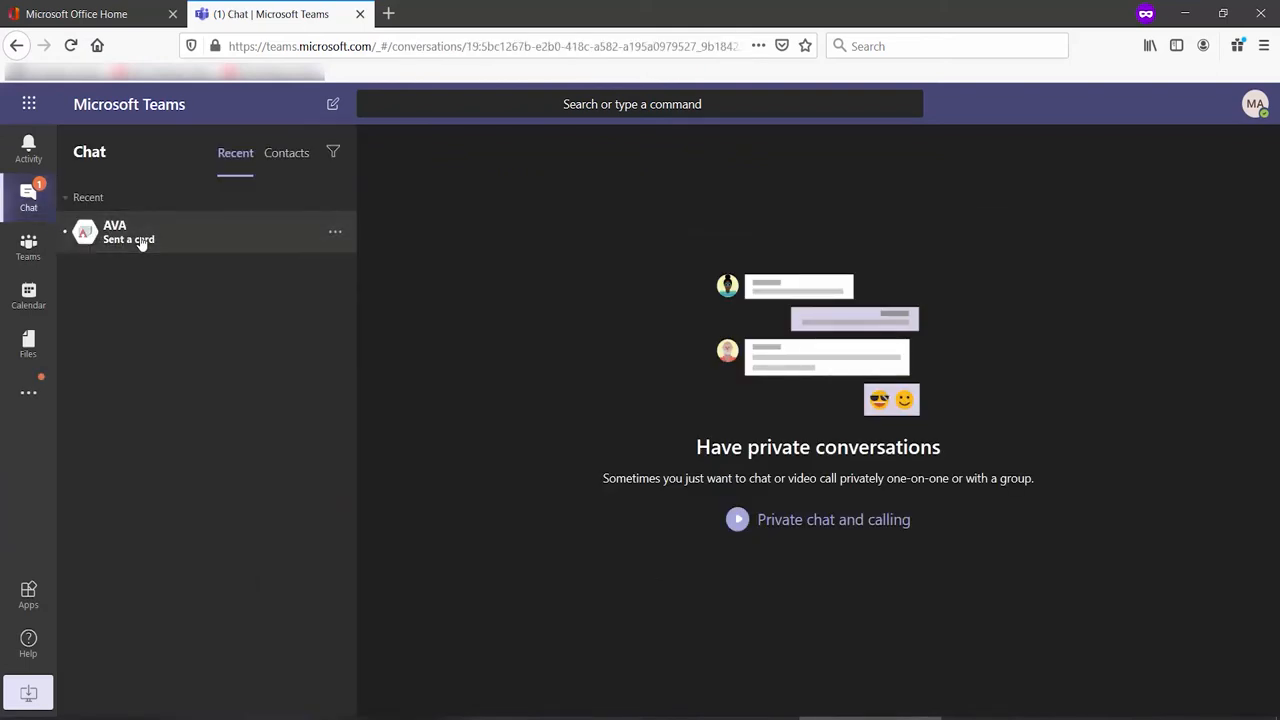
click(128, 232)
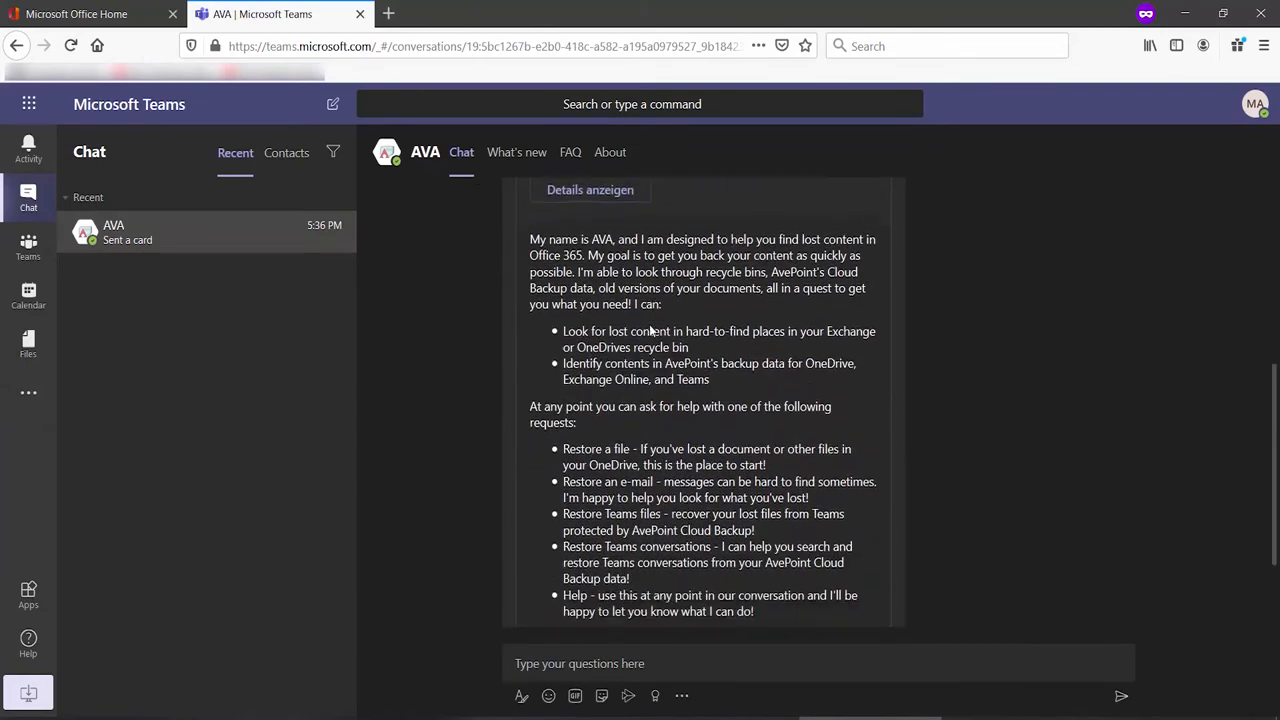
scroll(down, 3)
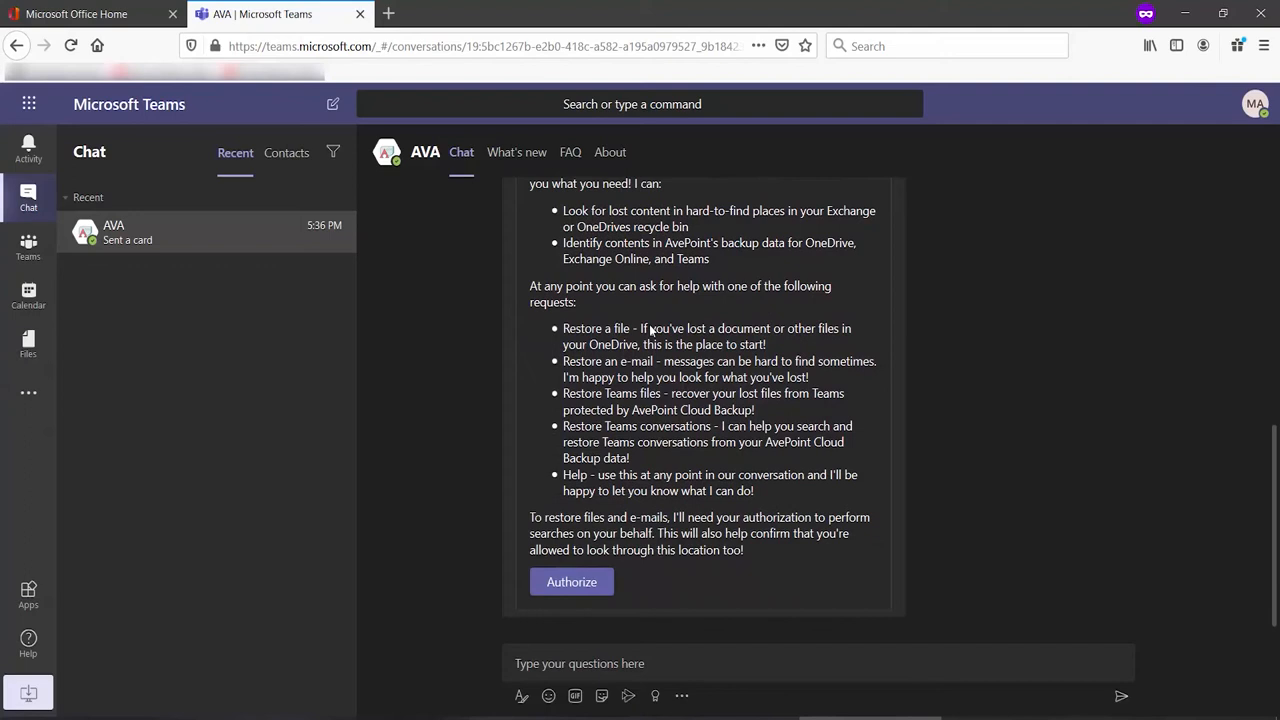
mouse_move(650, 332)
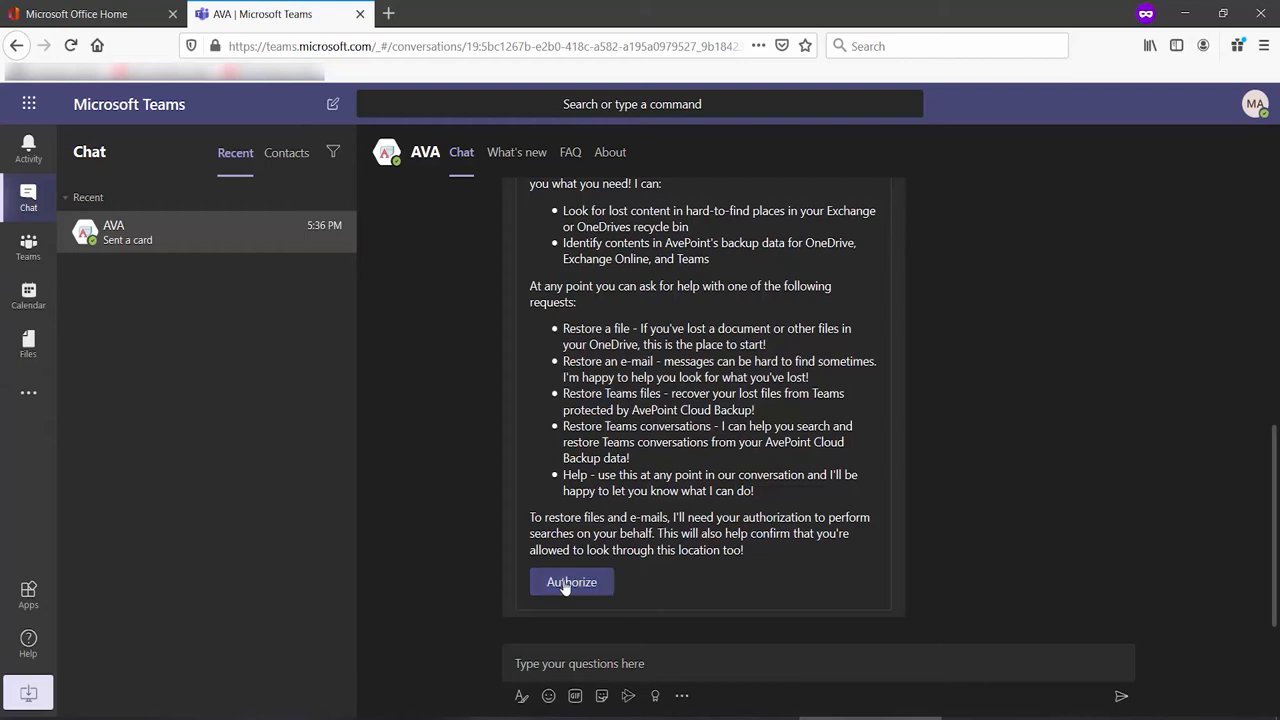
Authorize AVA with consent on behalf of the organization and return to its Teams chat
click(572, 582)
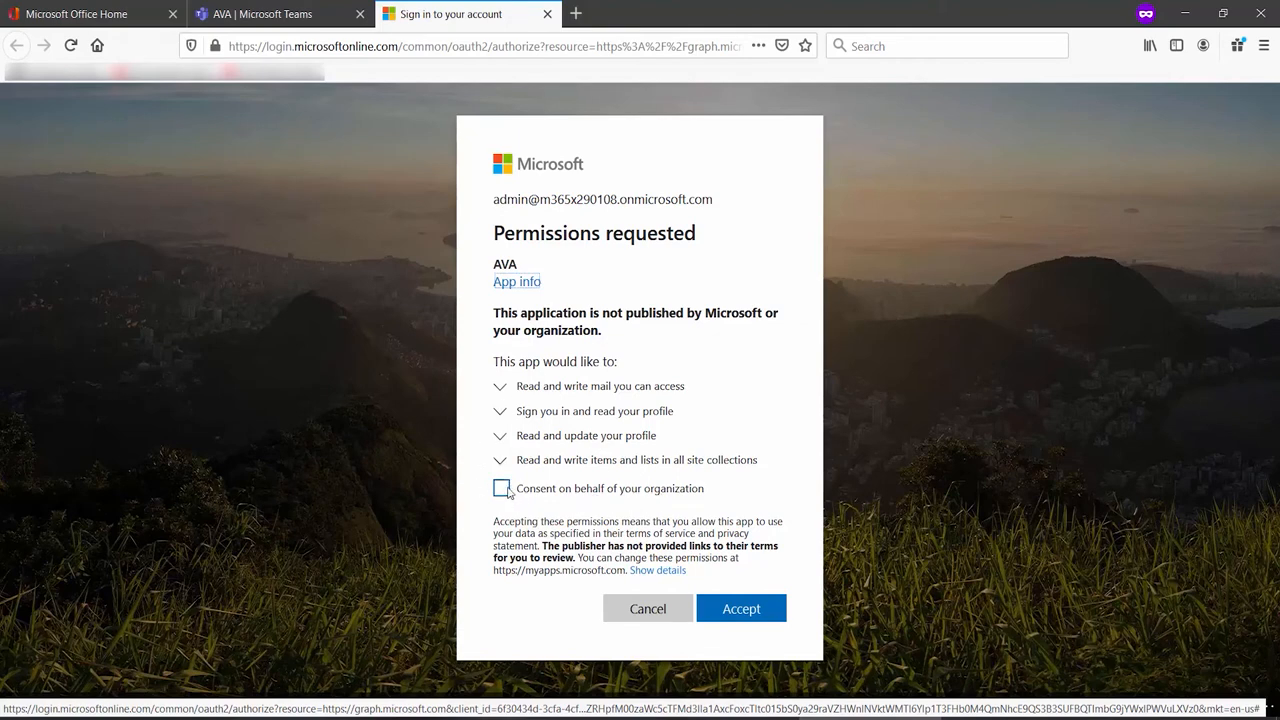
click(500, 488)
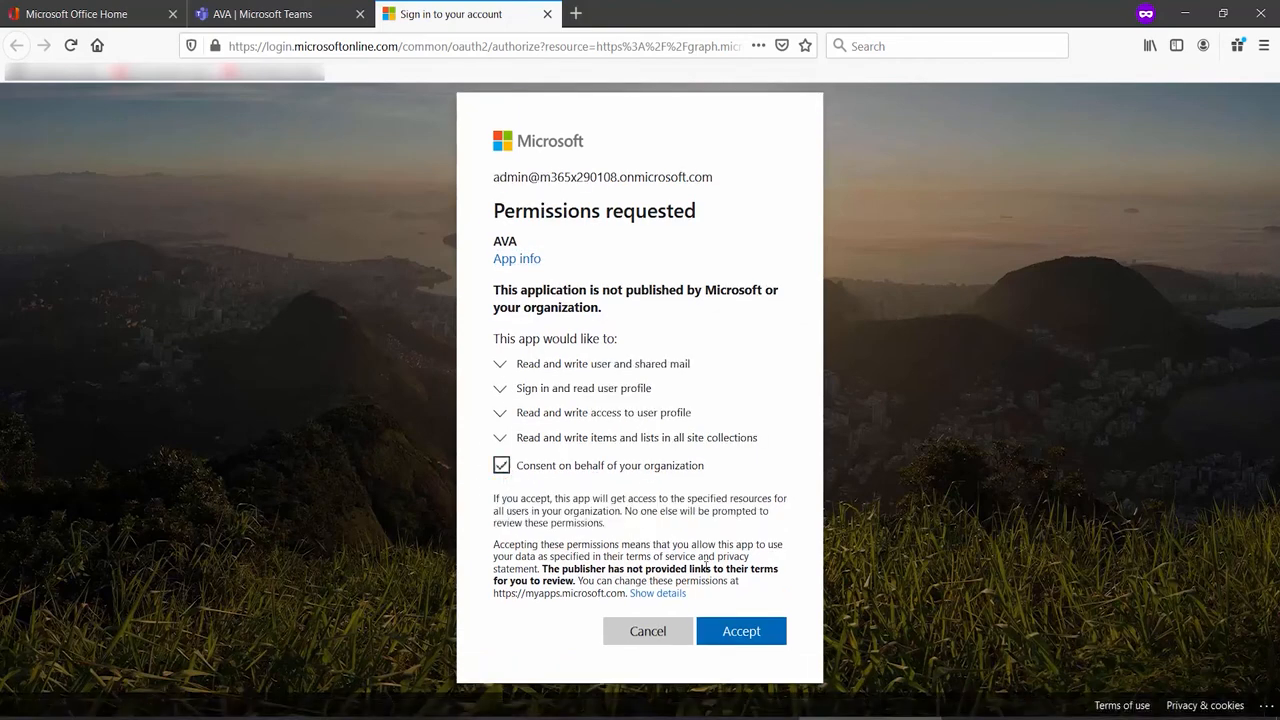
click(740, 632)
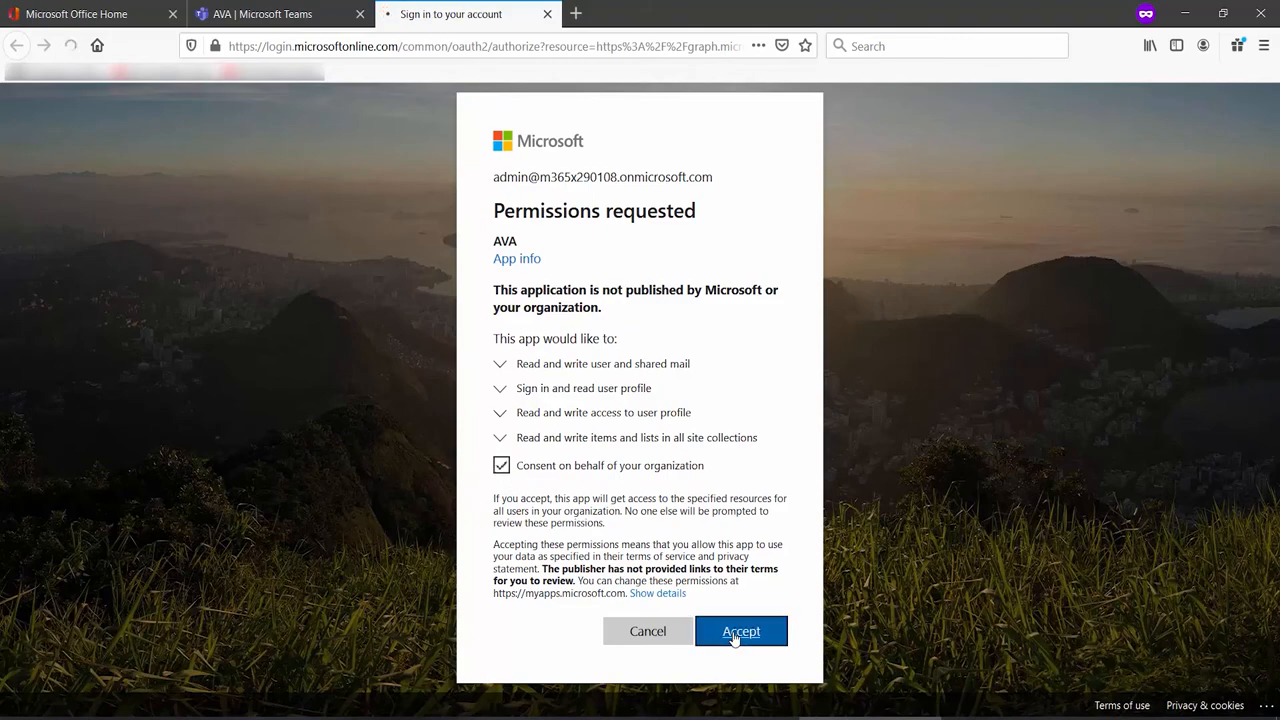
click(740, 632)
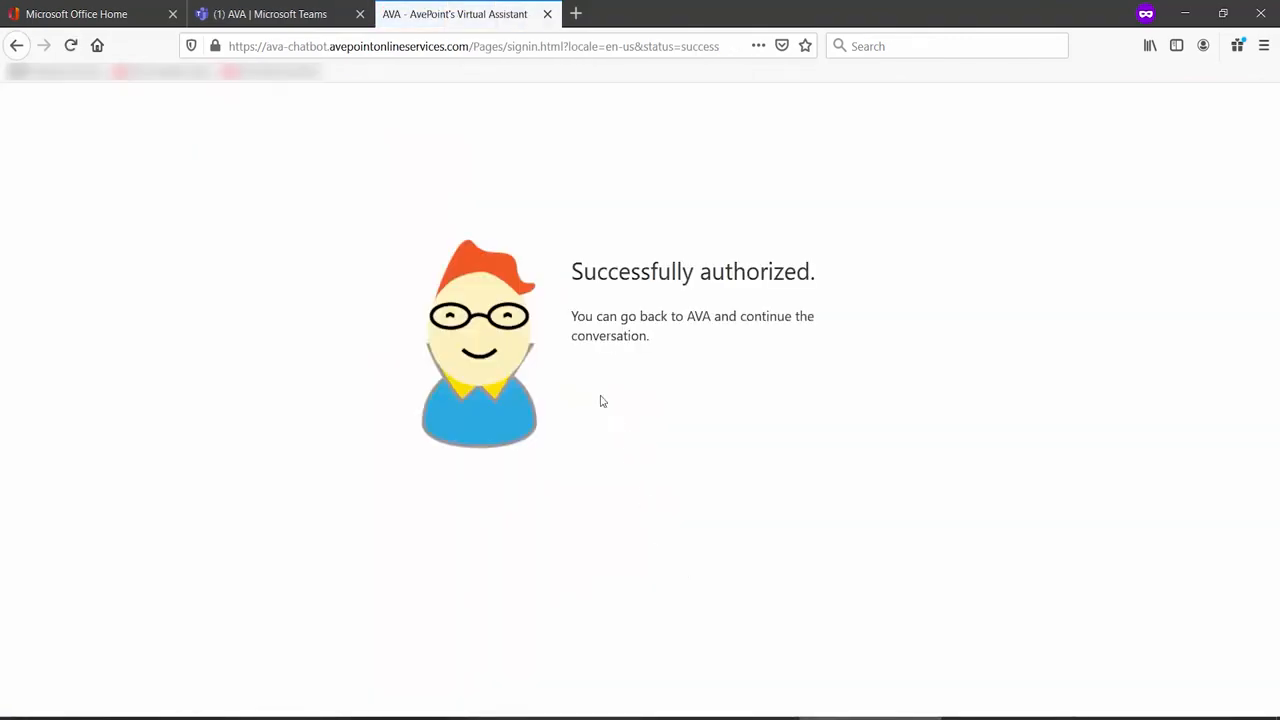
click(270, 14)
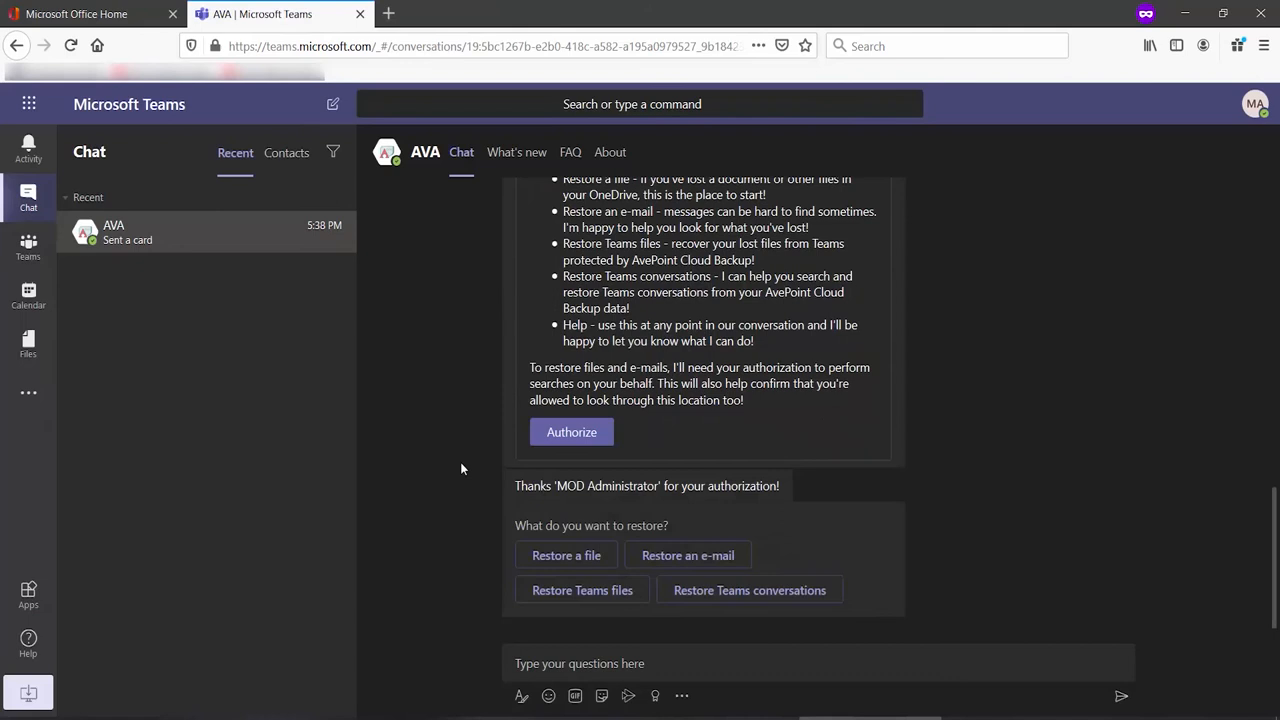